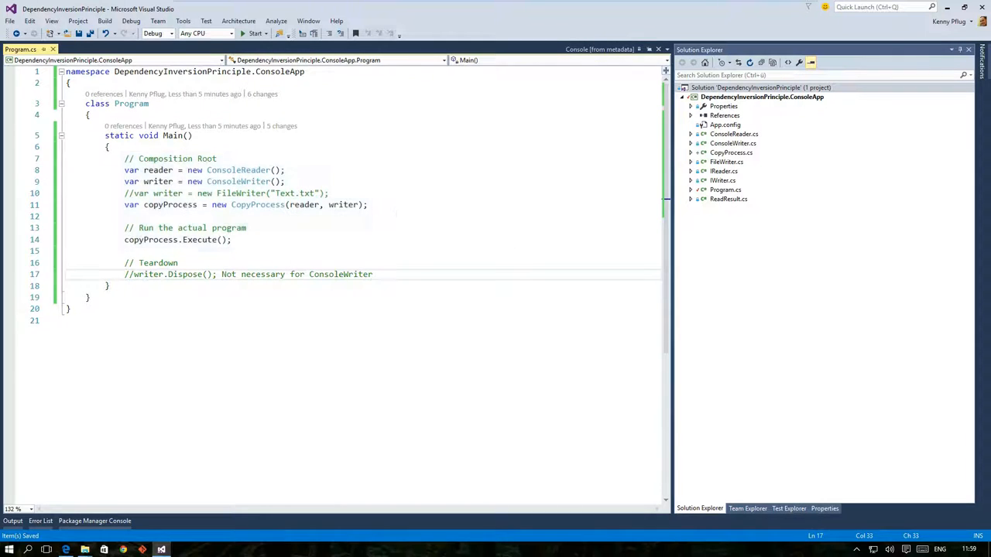
{"action": "type", "text": "Install-Package"}
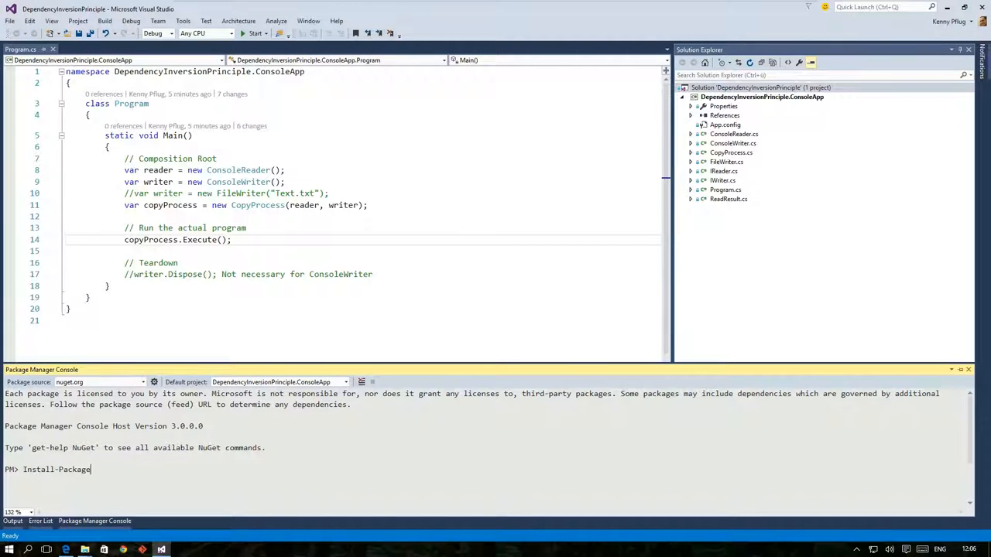
{"action": "type", "text": "LightInject"}
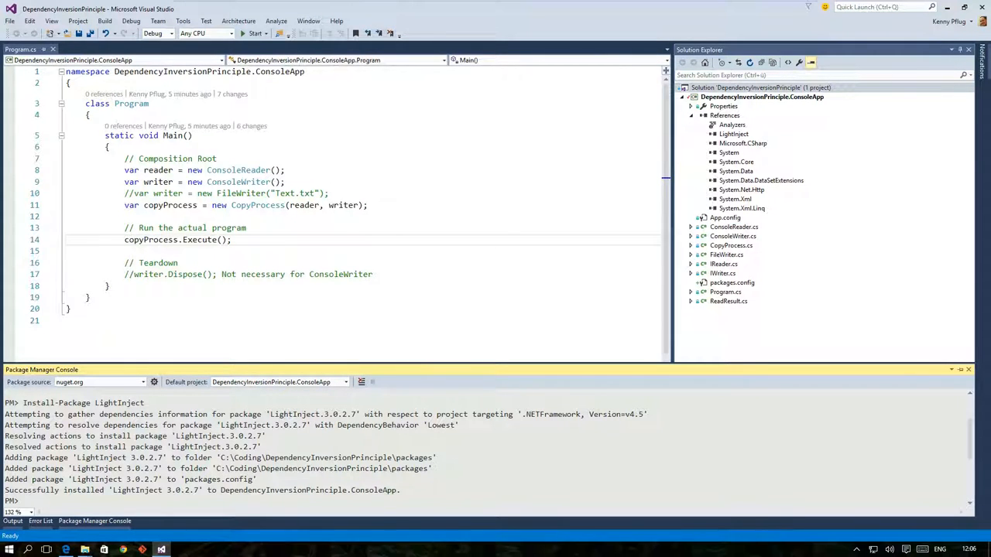
{"action": "type", "text": "var serviceContainer = new Serv"}
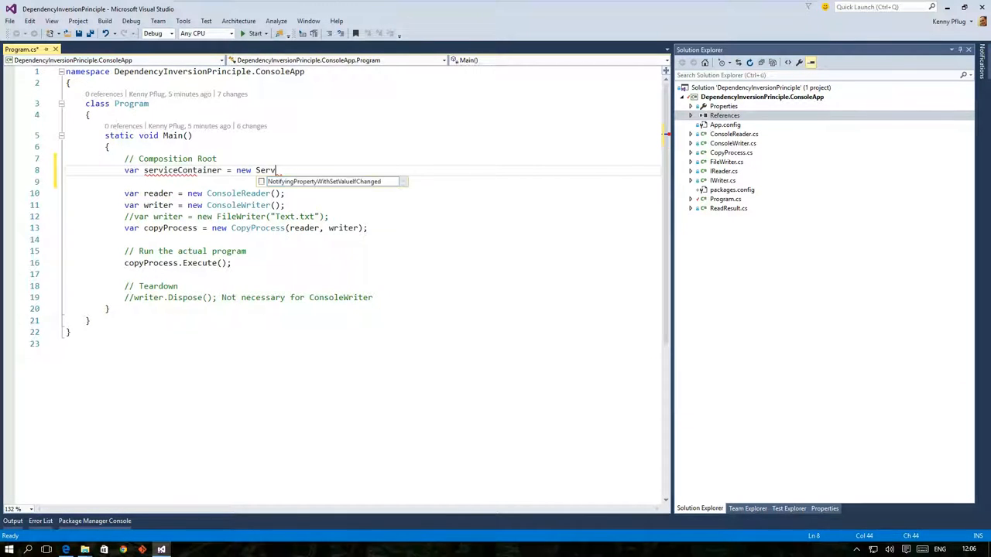
{"action": "type", "text": "iceContainer();"}
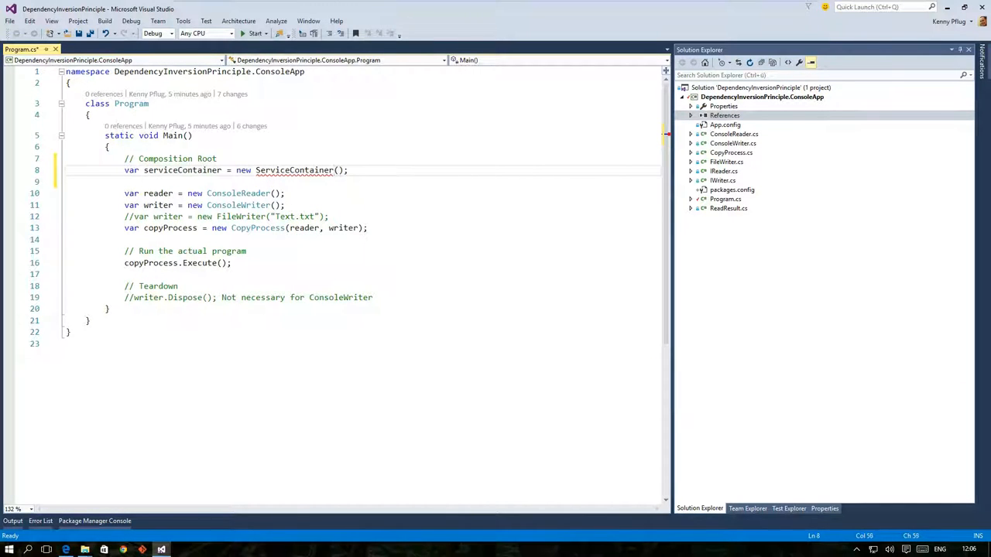
{"action": "type", "text": "using LightInject;"}
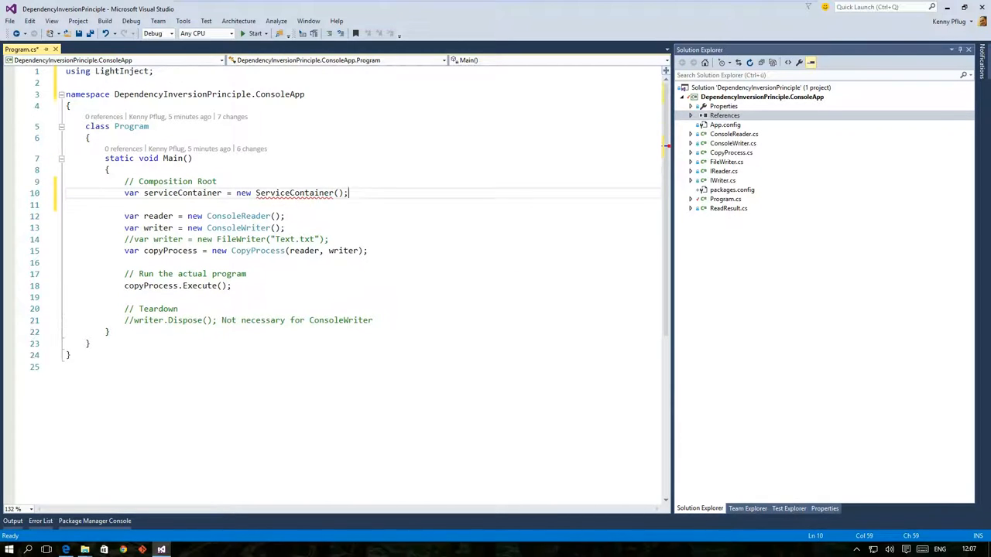
{"action": "type", "text": "s"}
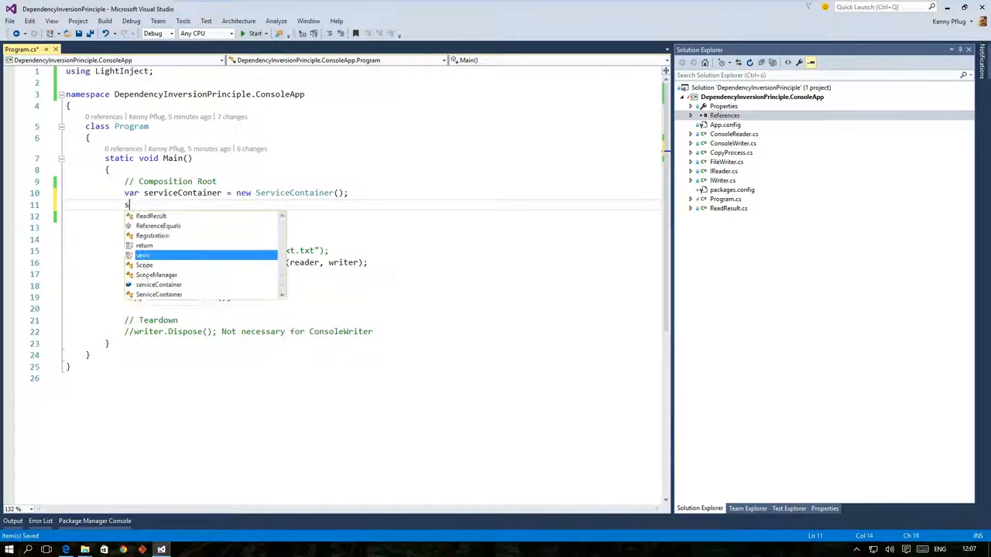
{"action": "type", "text": "erviceContainer."}
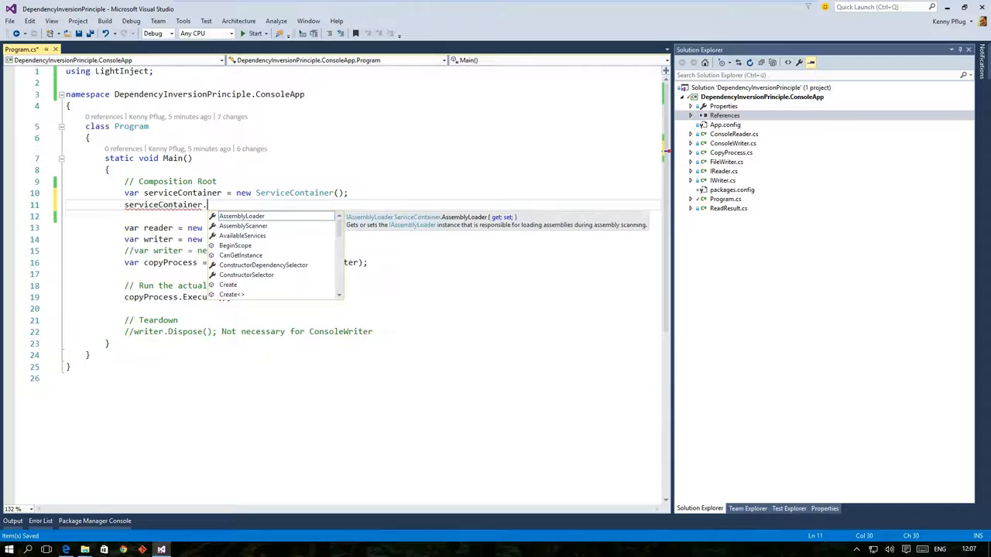
{"action": "type", "text": "Register<"}
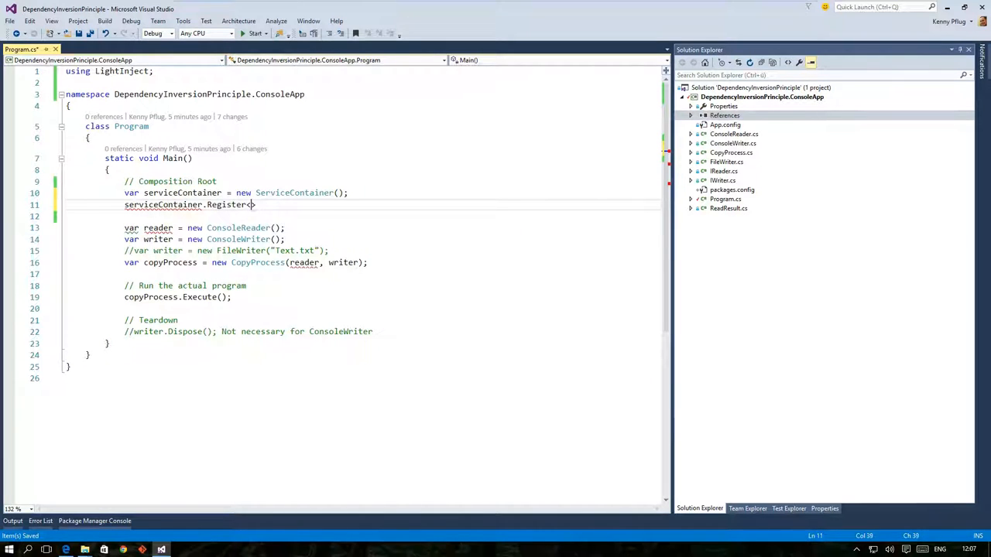
{"action": "type", "text": "IReader >"}
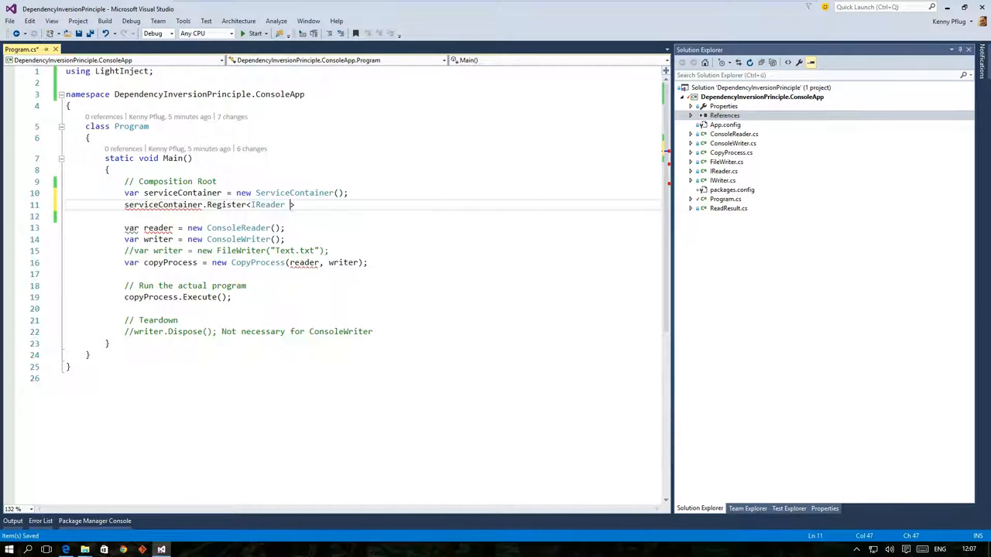
{"action": "type", "text": ", ConsoleReader"}
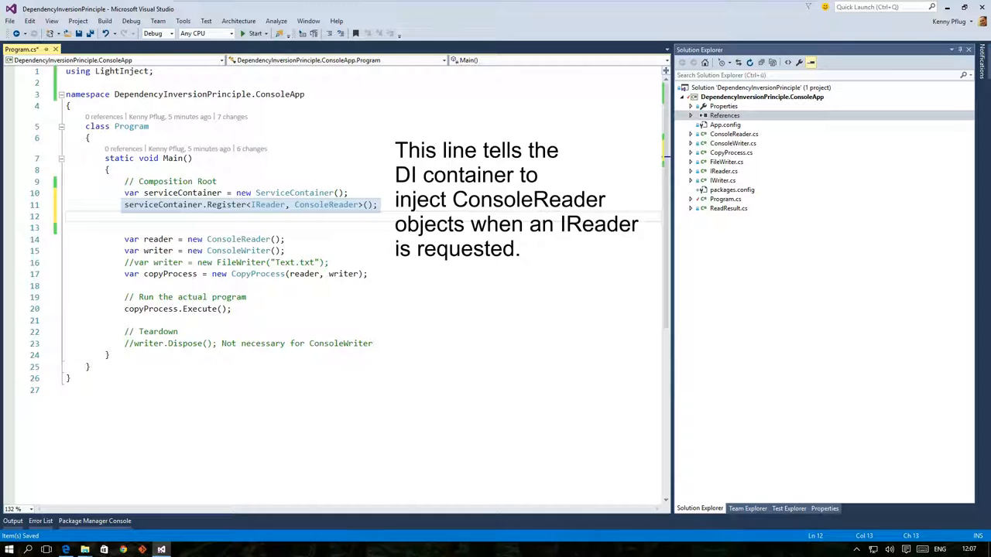
{"action": "type", "text": "serviceContainer.Register<IWri"}
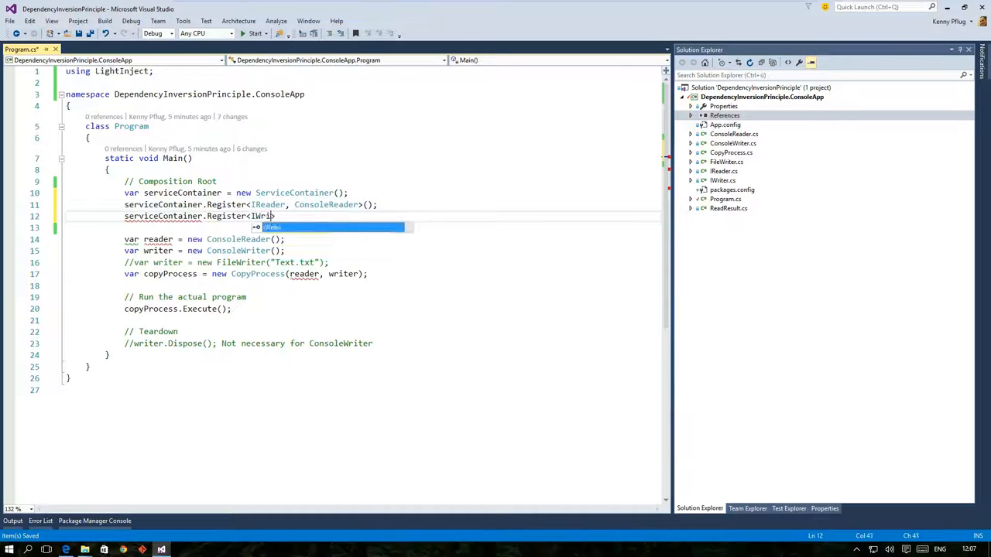
{"action": "type", "text": "Writer, ConsoleWriter>();"}
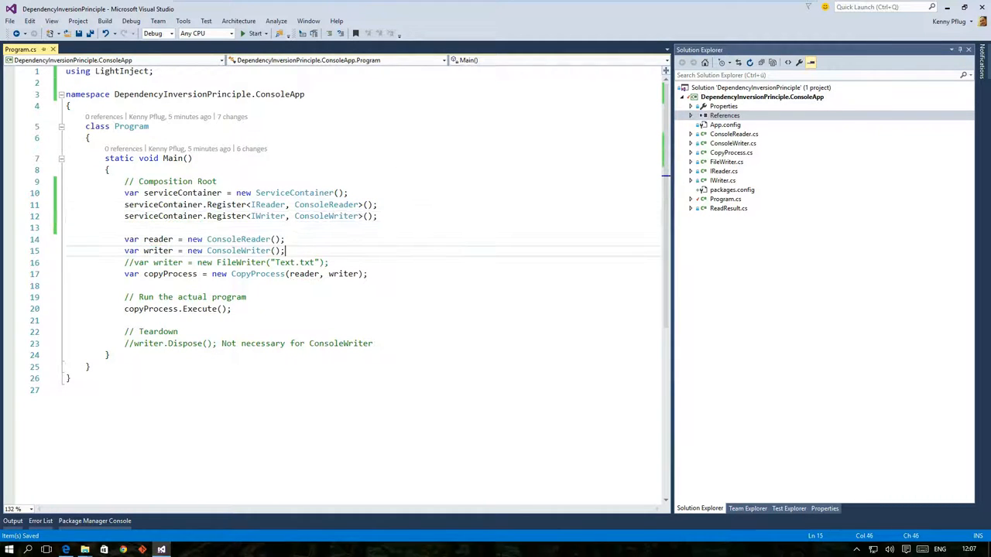
{"action": "type", "text": "serviceContainer.Register<CopyProcess>();"}
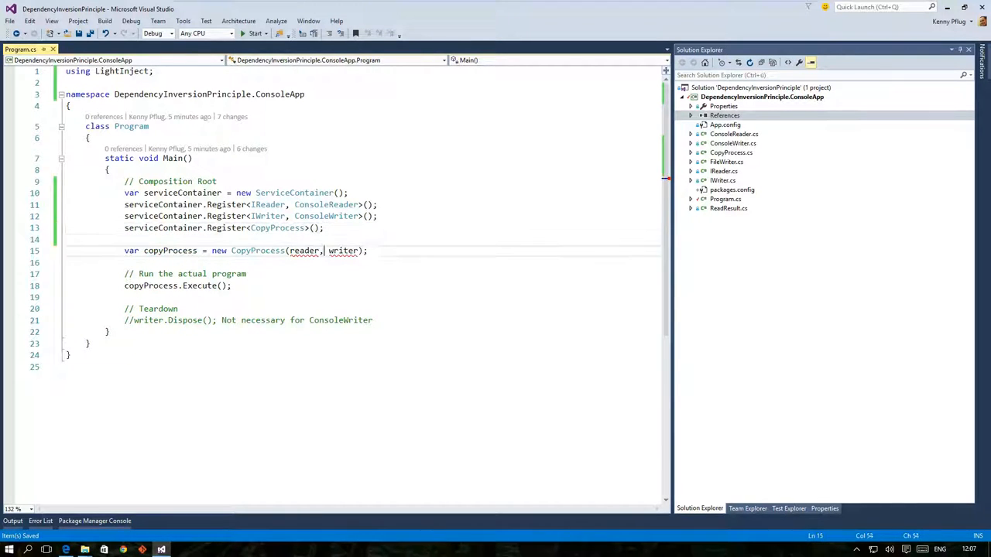
{"action": "type", "text": "serviceContainer."}
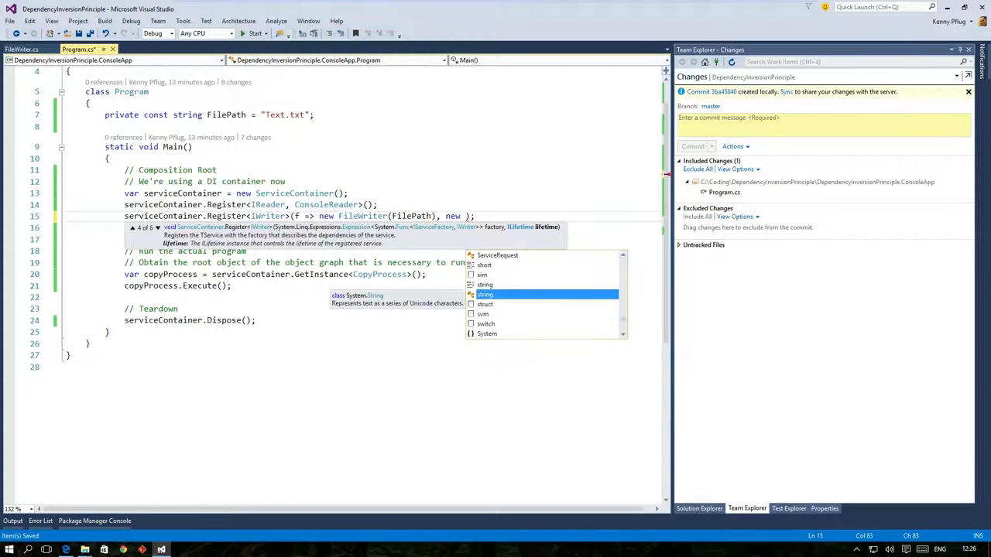
{"action": "type", "text": "PerRequestLifetime("}
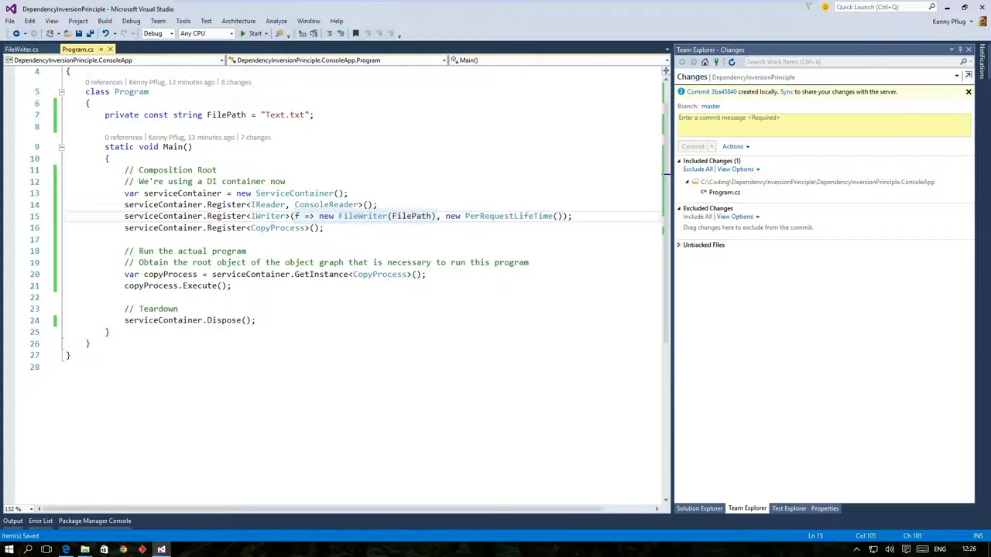
{"action": "type", "text": "using (serviceContainer.BeginScope("}
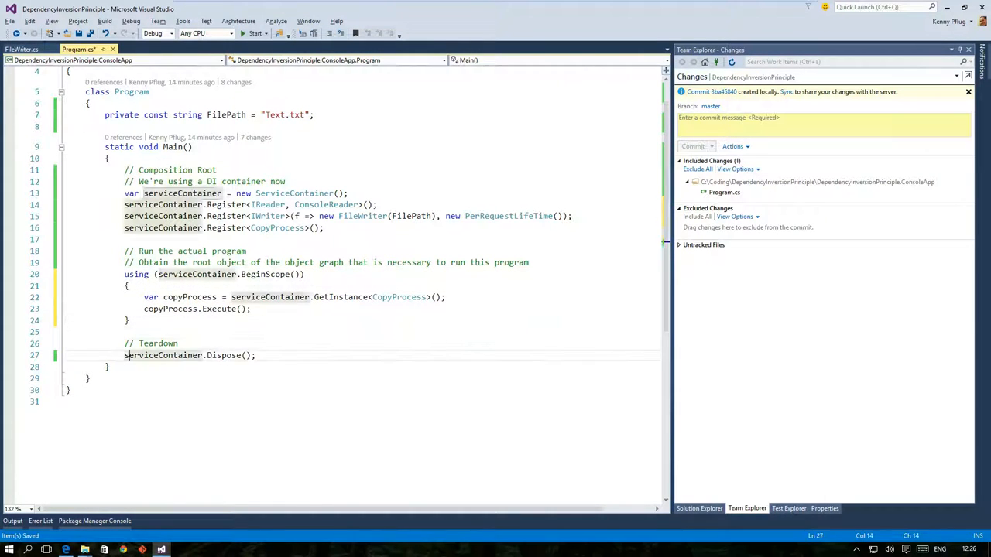
{"action": "type", "text": "// Teardown happens hi"}
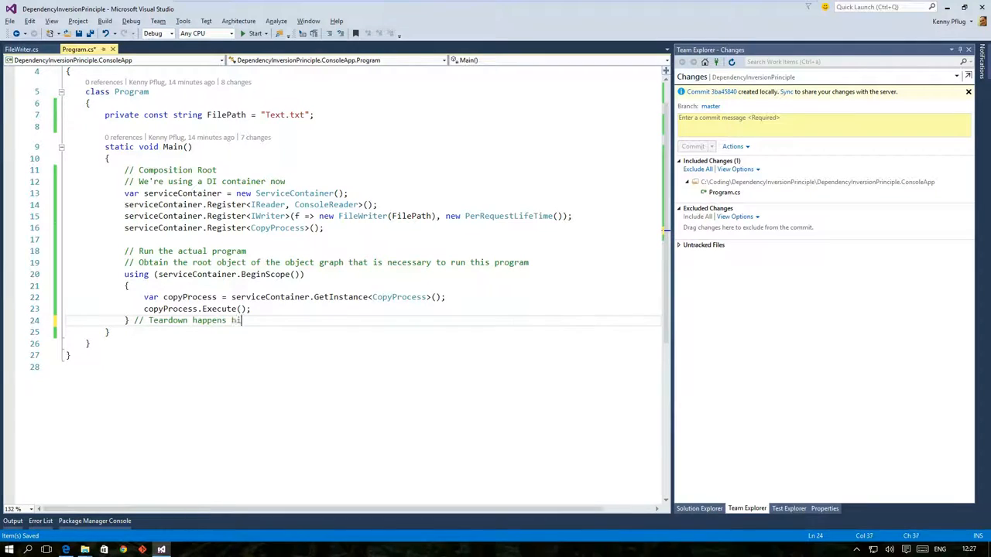
{"action": "type", "text": "re"}
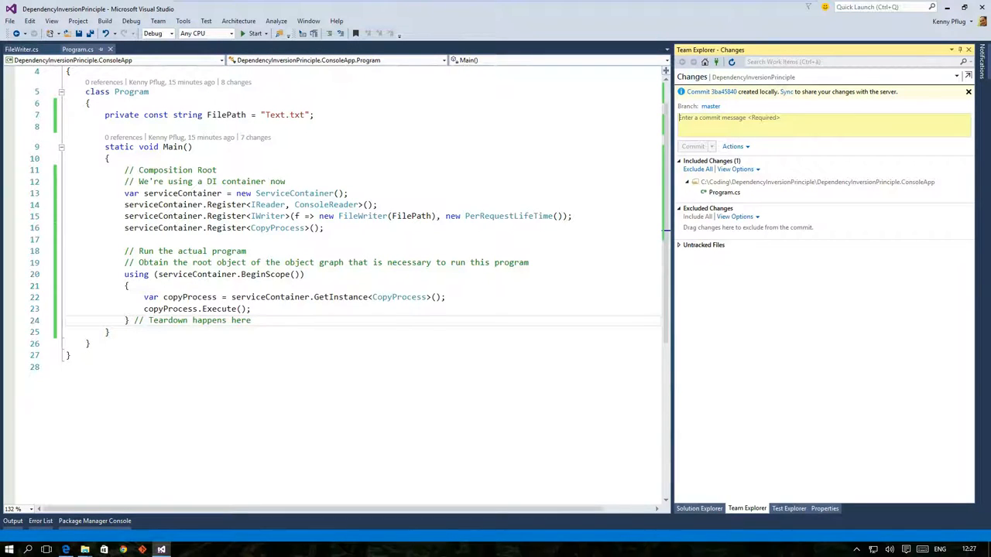